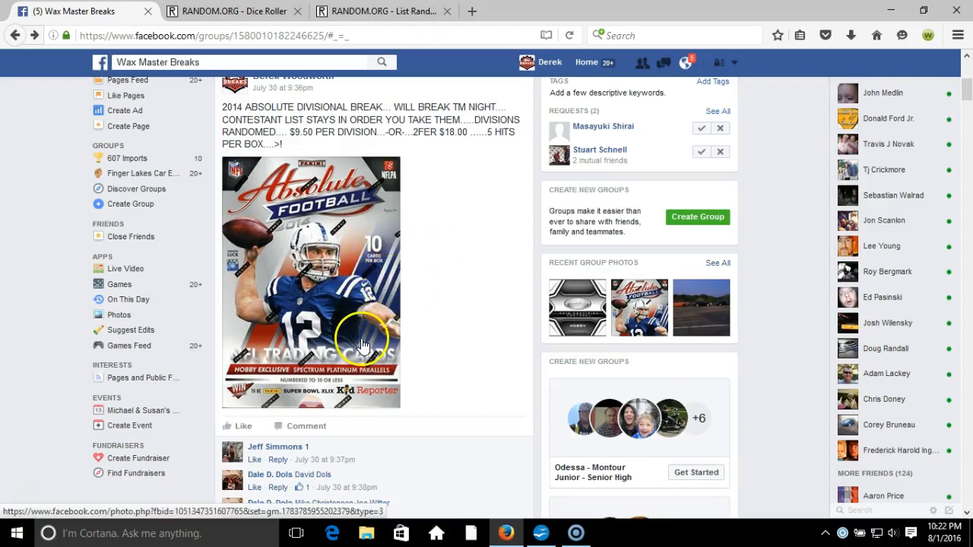
- Draft a 'LIVE..!' group comment, then roll two RANDOM.ORG dice, both showing two
scroll("down", 3)
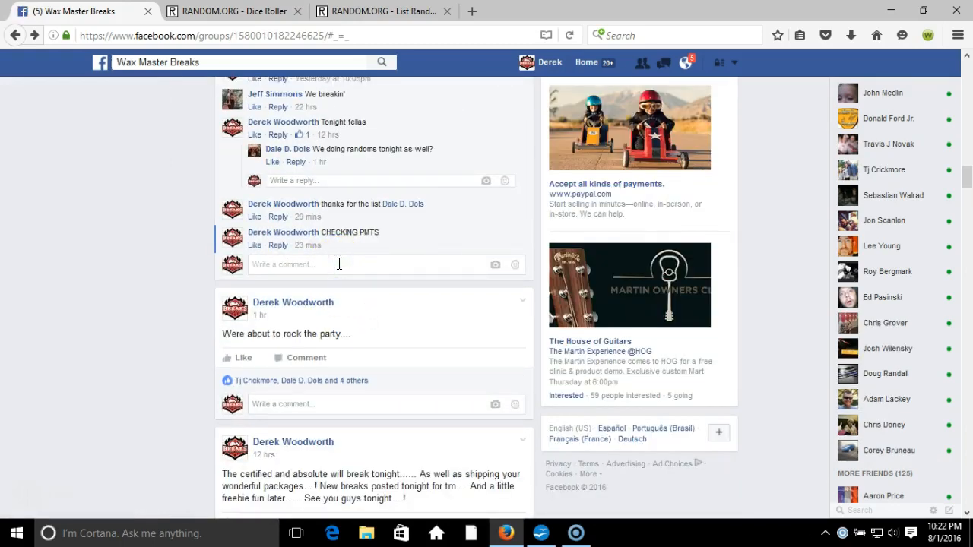
type("LIVE..!")
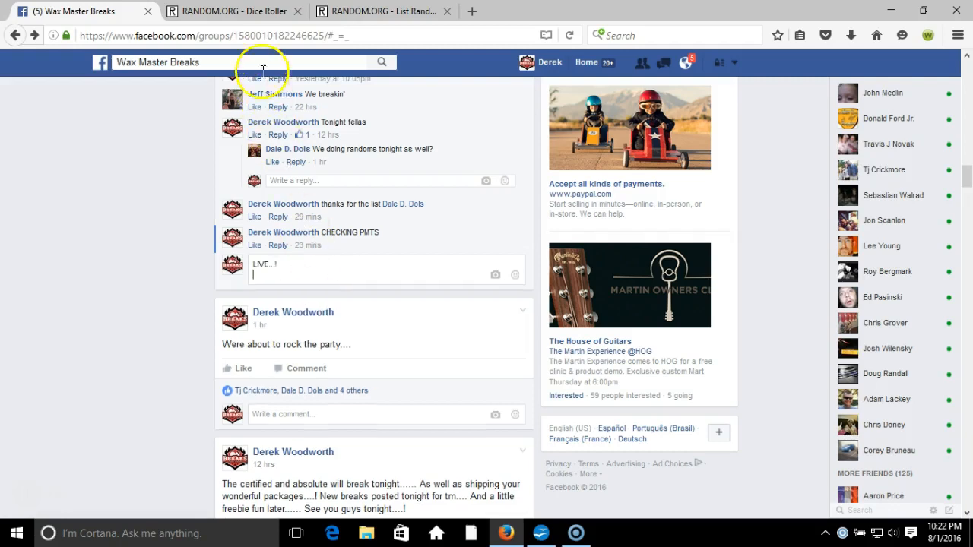
left_click(231, 11)
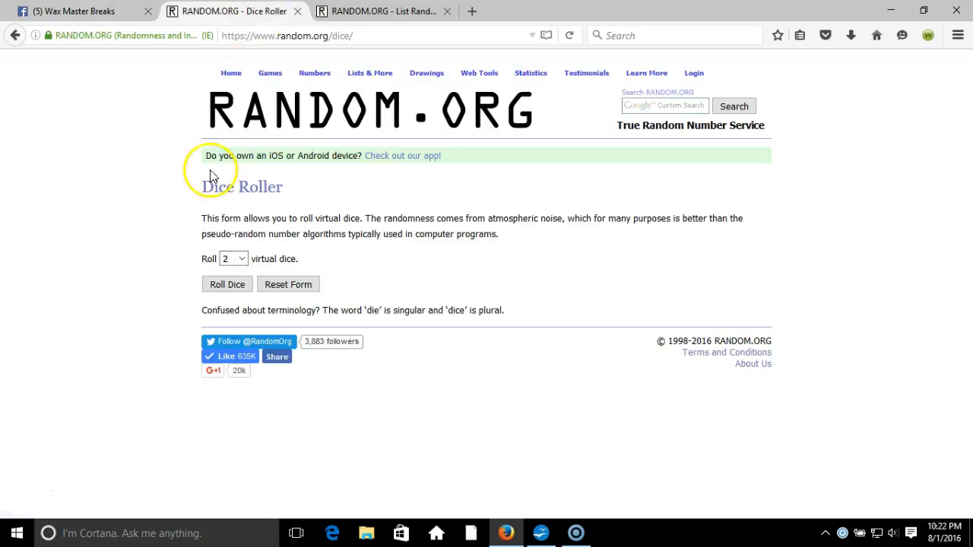
left_click(227, 283)
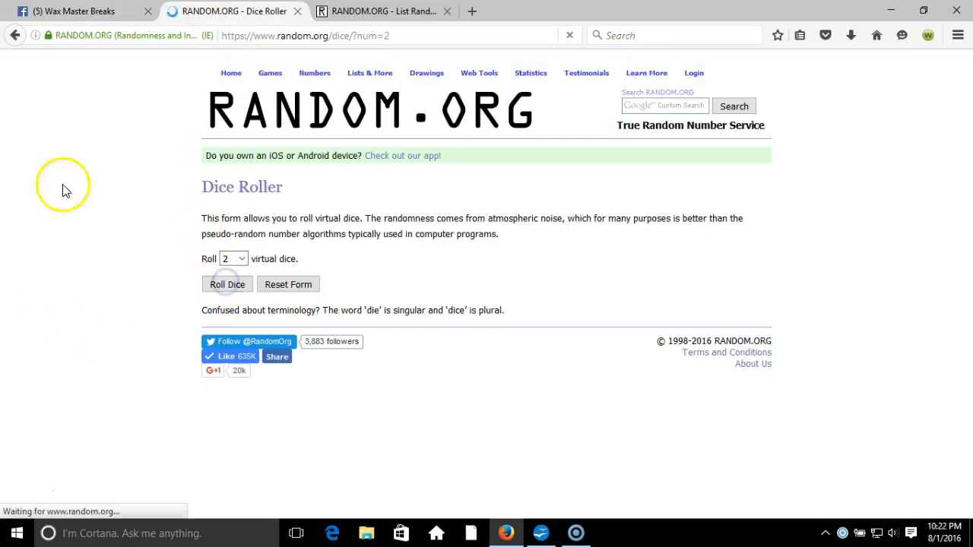
left_click(226, 284)
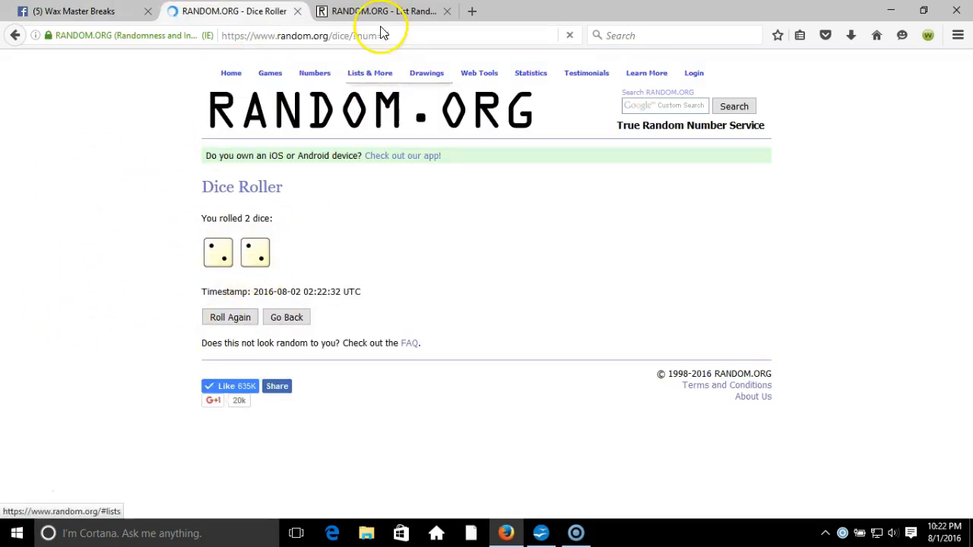
- Randomize the eight NFL divisions in List Randomizer, shuffling them three times
left_click(384, 11)
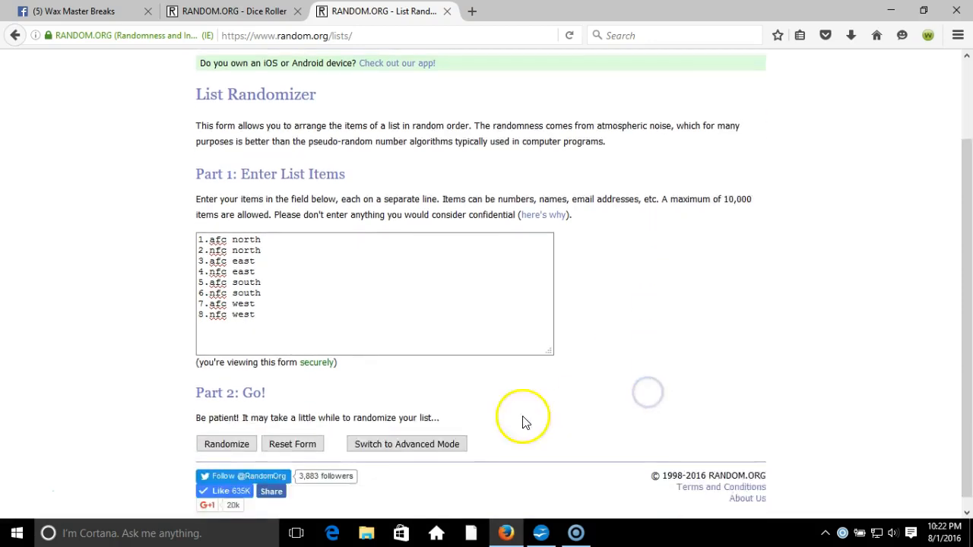
left_click(225, 444)
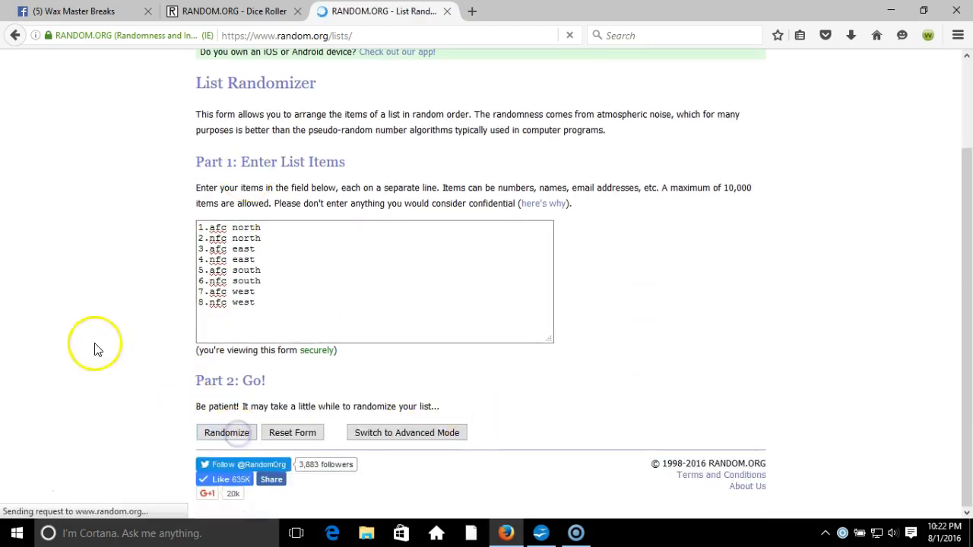
left_click(226, 433)
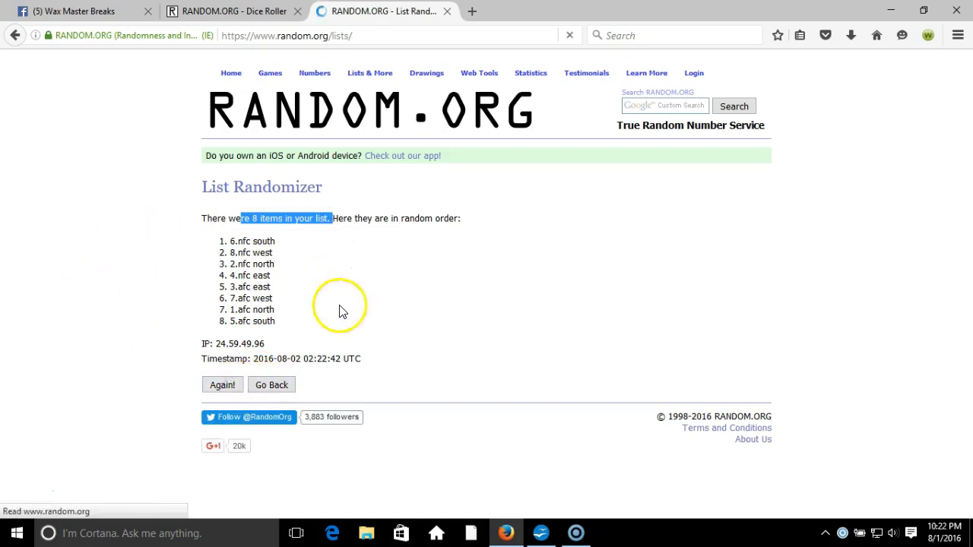
left_click(222, 384)
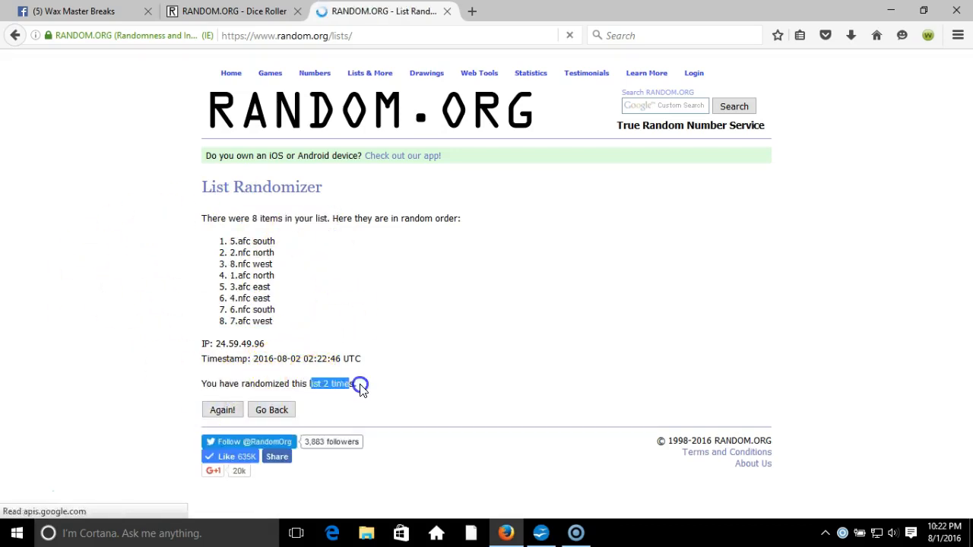
left_click(222, 409)
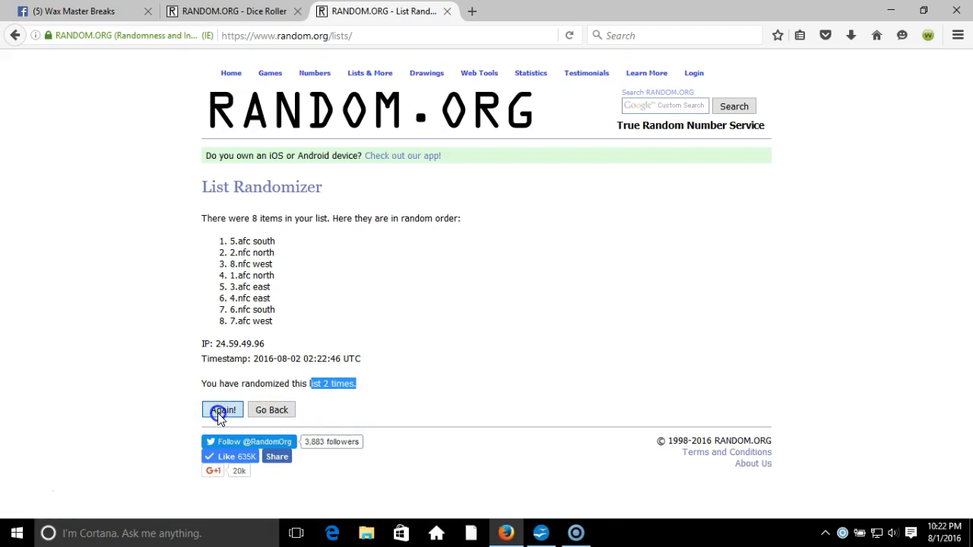
left_click(222, 410)
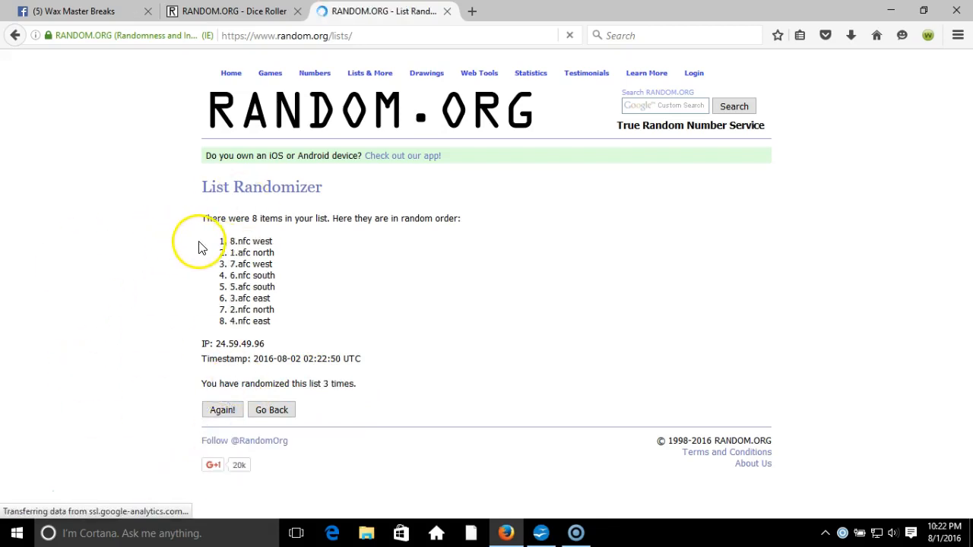
- Check the dice result, then shuffle the divisions a fourth time and select the list
double_click(240, 321)
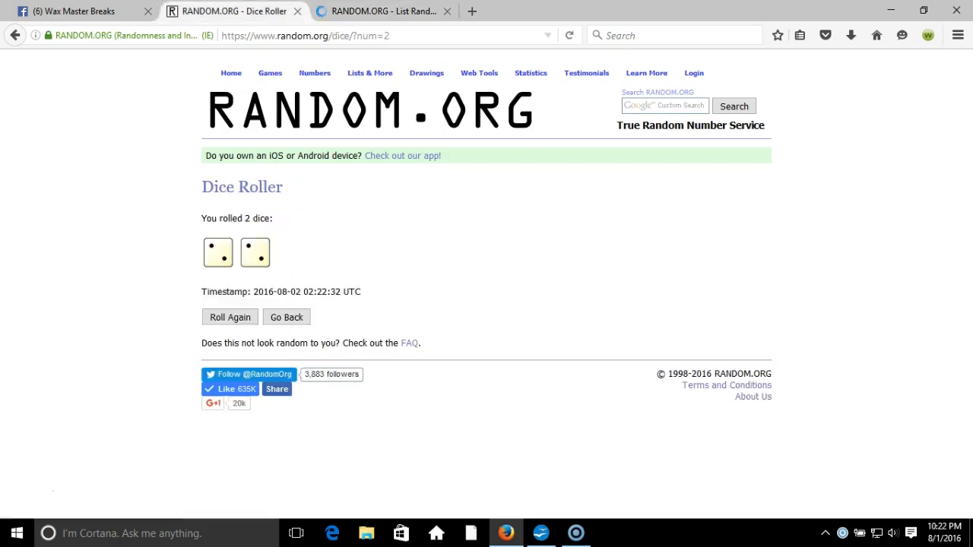
left_click(380, 11)
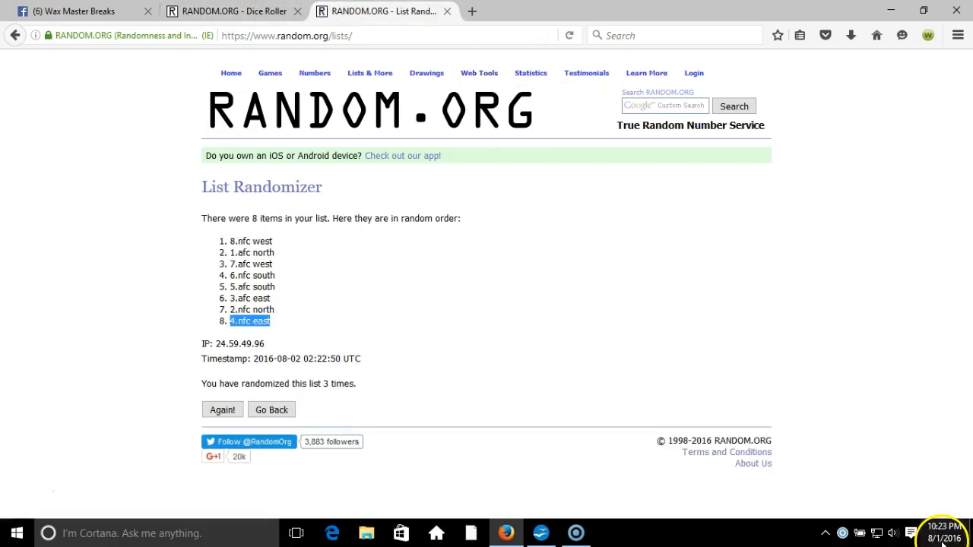
left_click(943, 532)
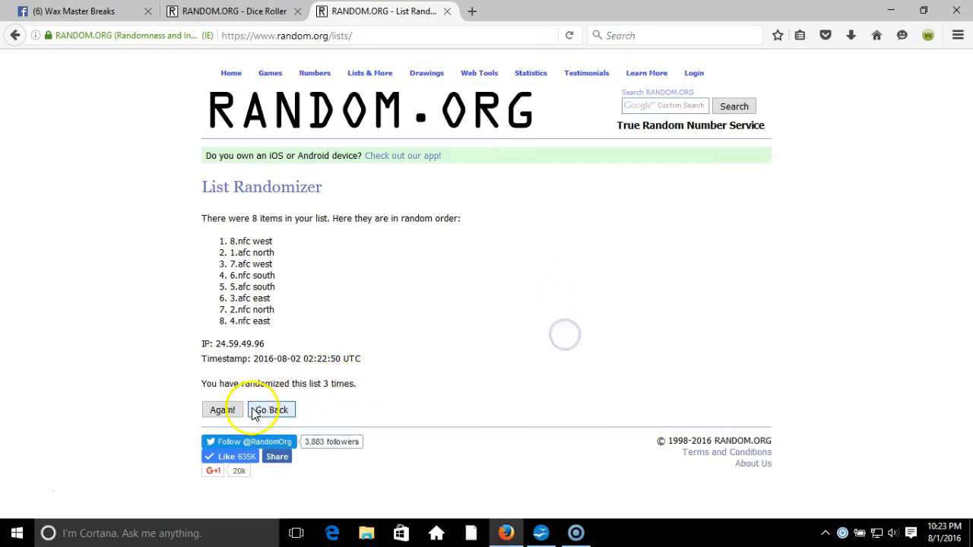
left_click(221, 409)
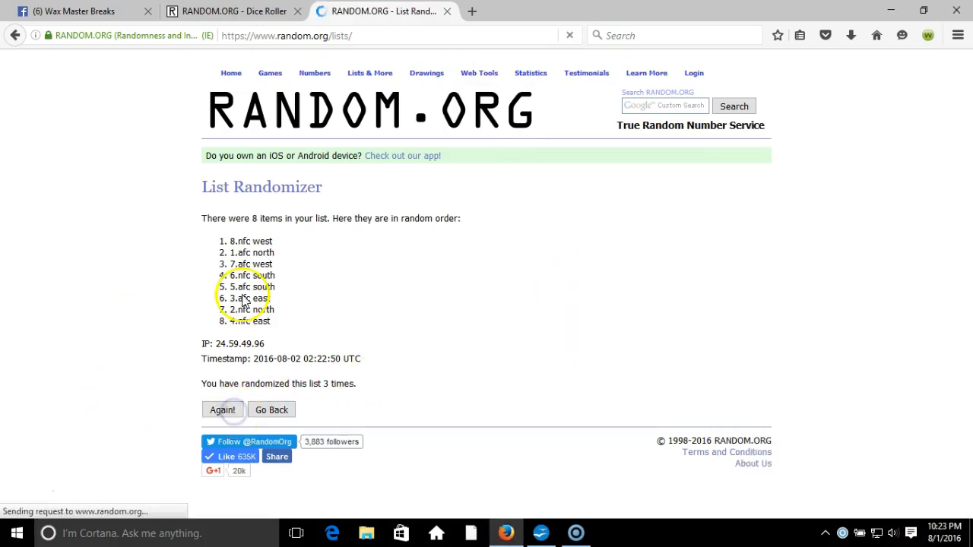
left_click(222, 410)
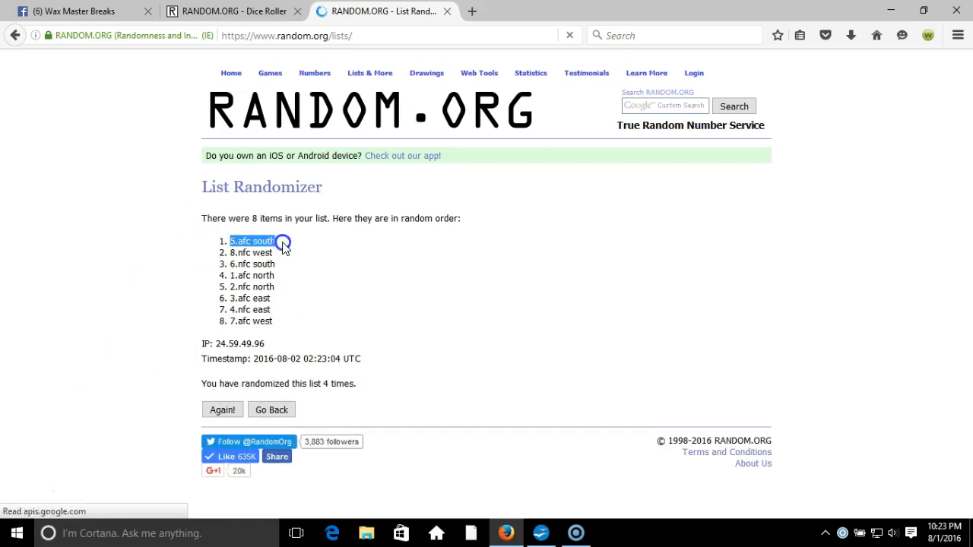
- Try pasting into cell B1, then reselect the eight shuffled divisions on RANDOM.ORG
right_click(258, 310)
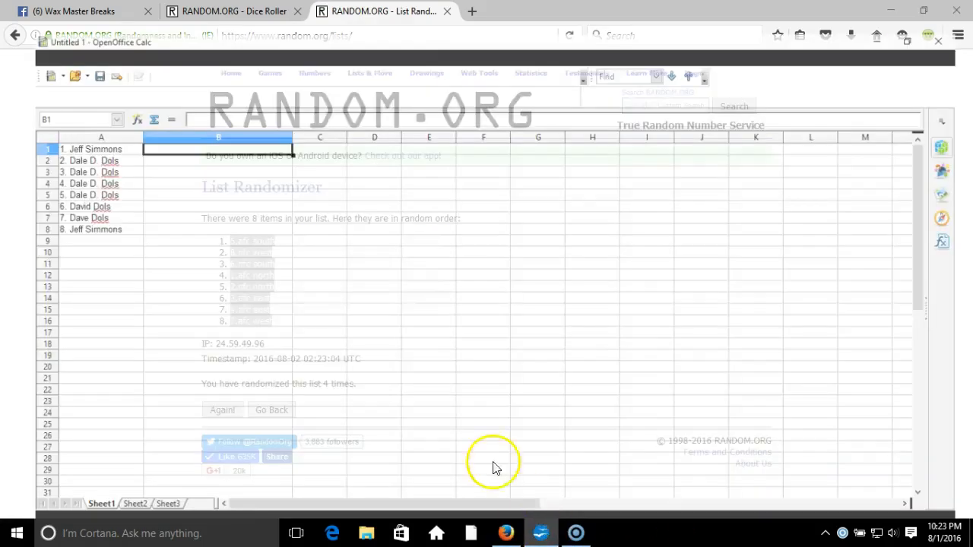
right_click(193, 121)
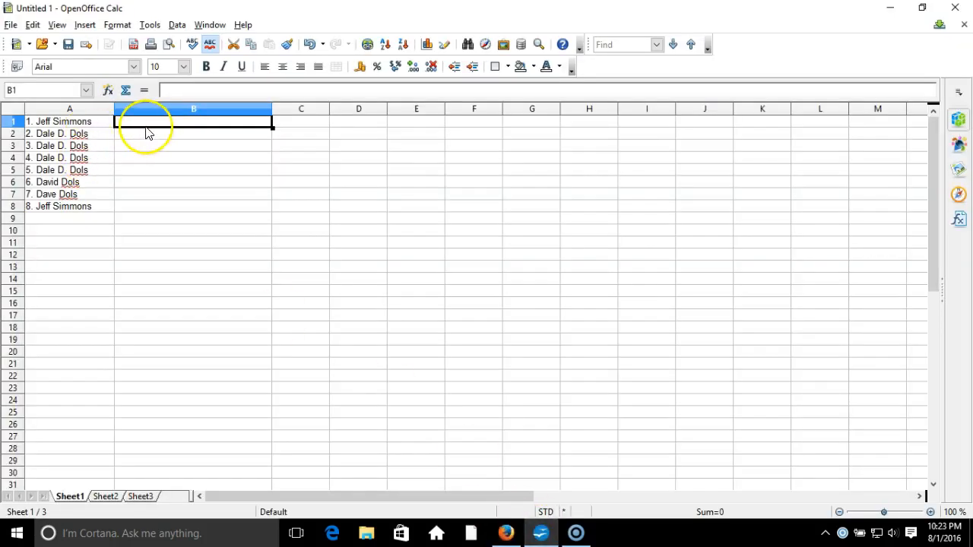
right_click(144, 125)
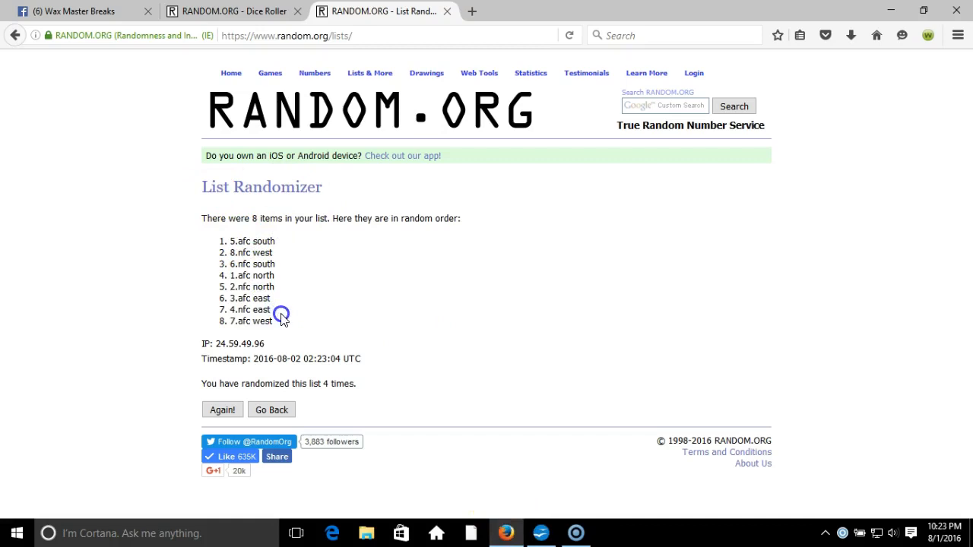
left_click_drag(281, 314, 224, 241)
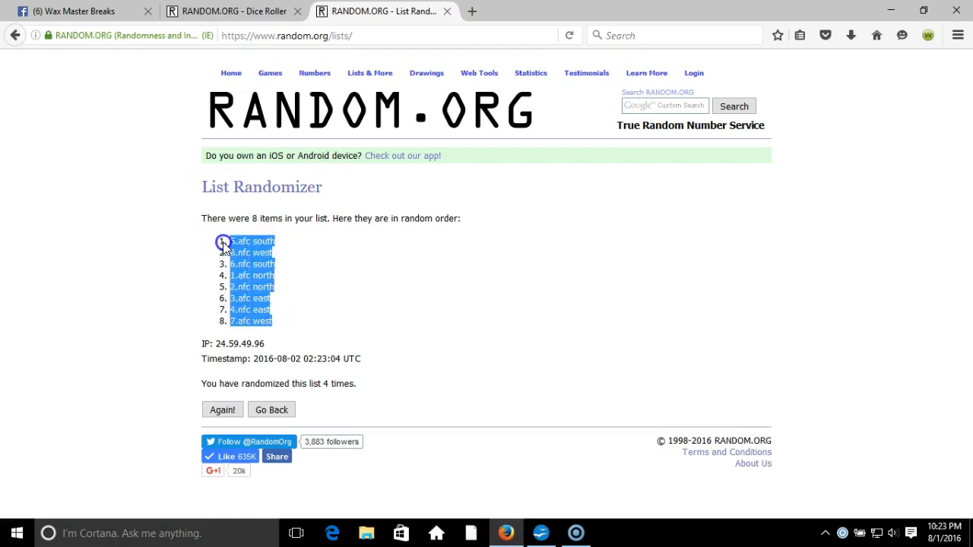
mouse_move(284, 263)
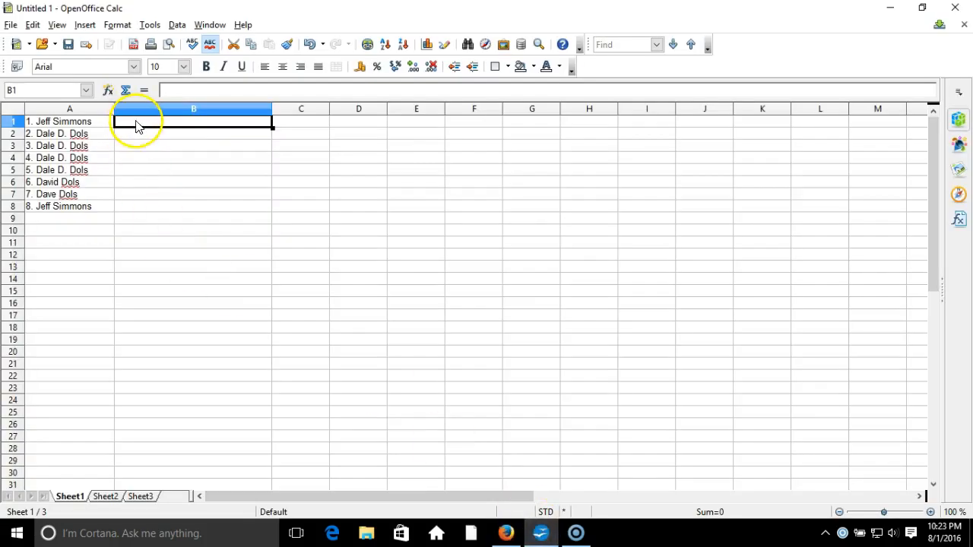
- Look for a Paste option in cell B1's context menu twice, dismissing it each time
right_click(136, 126)
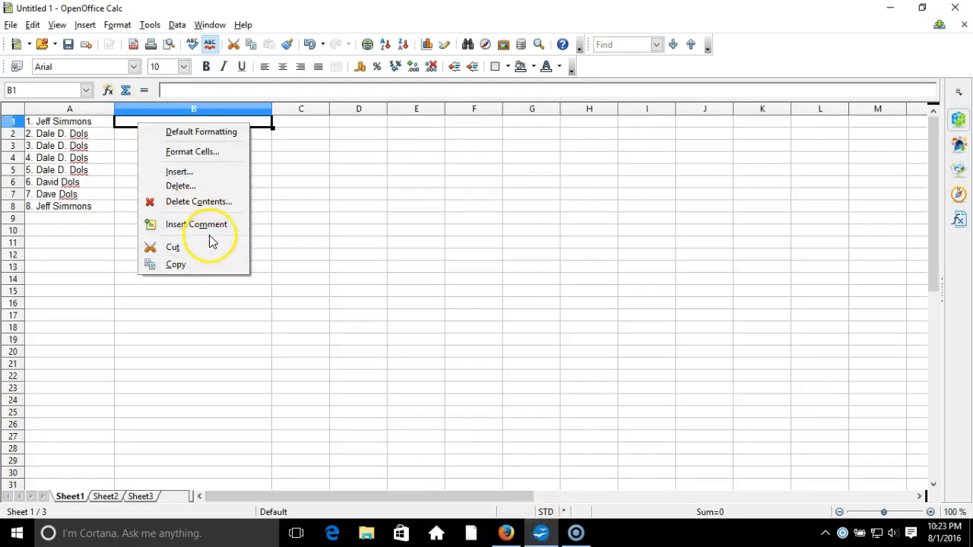
mouse_move(287, 127)
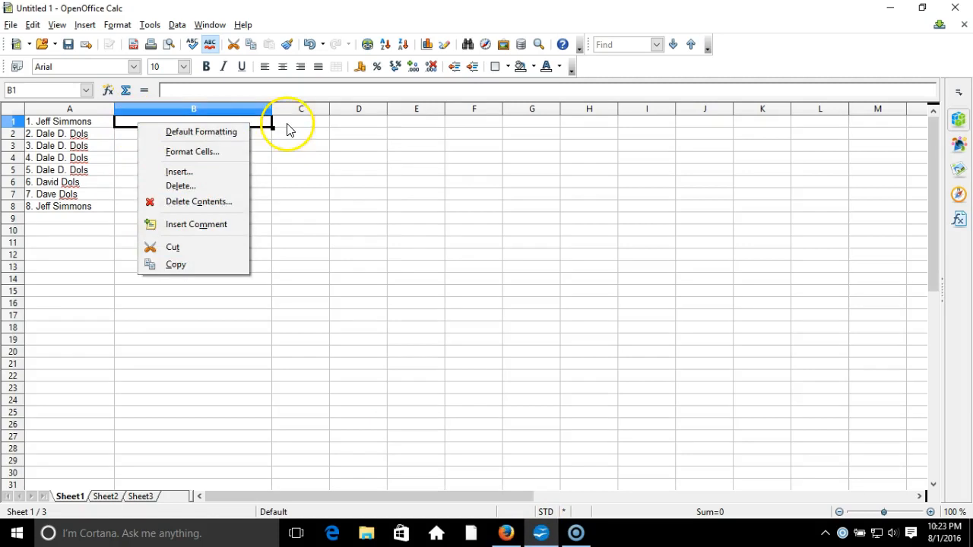
left_click(301, 120)
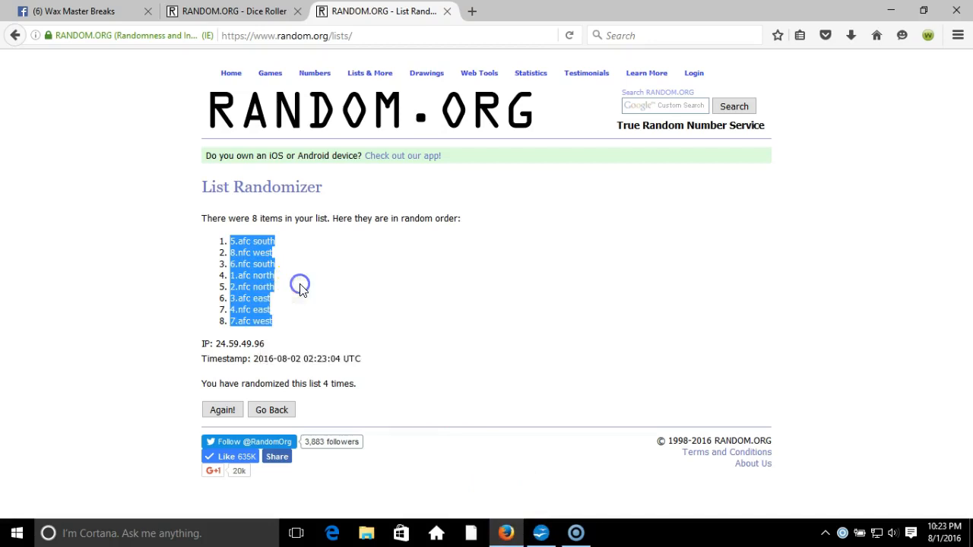
mouse_move(539, 532)
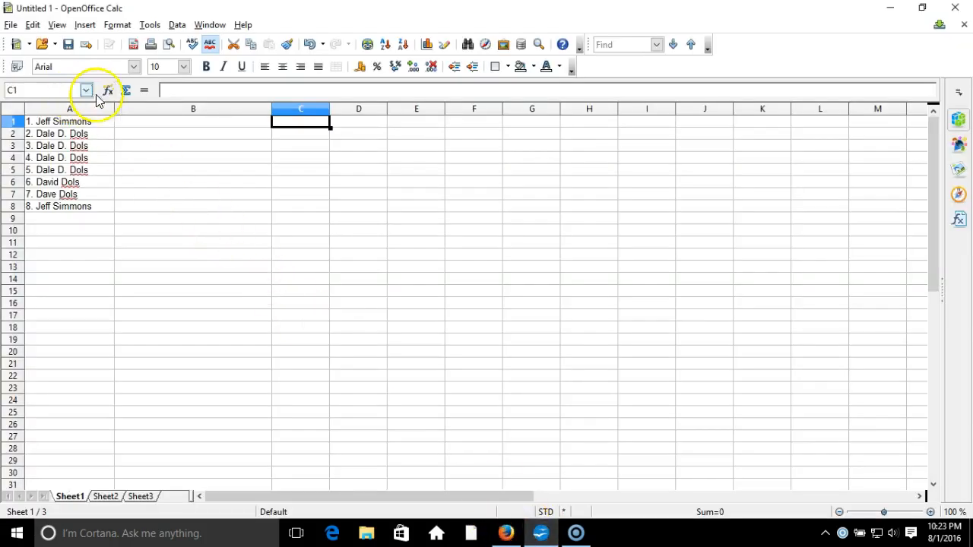
right_click(193, 108)
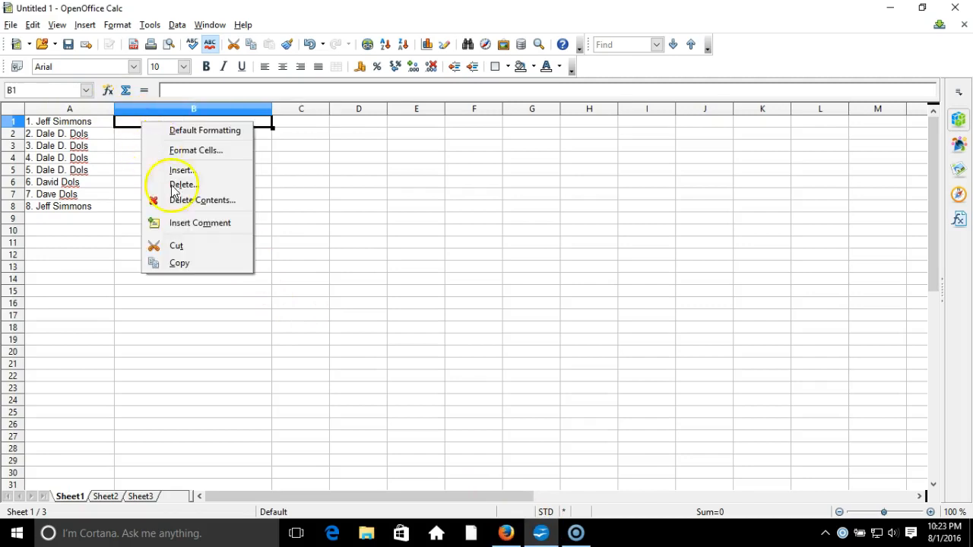
mouse_move(270, 120)
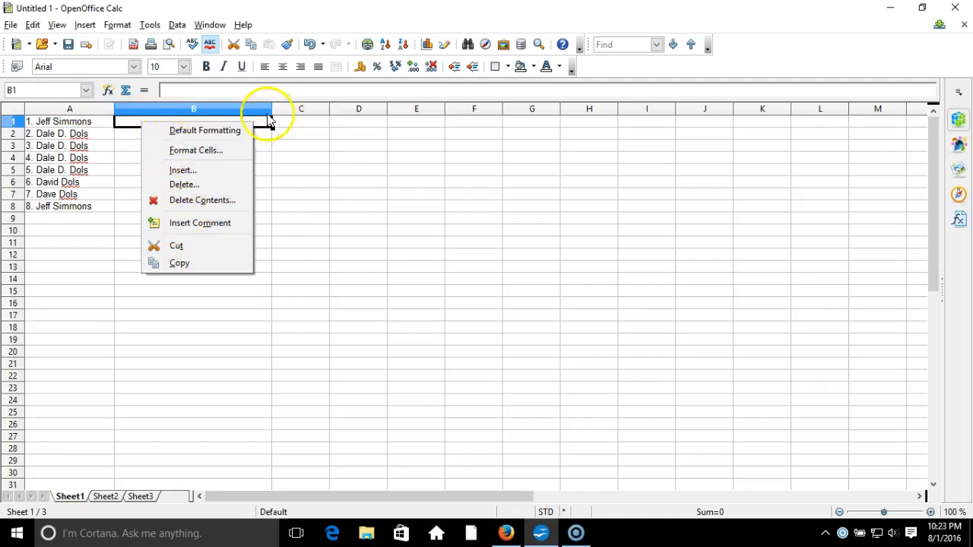
left_click(302, 157)
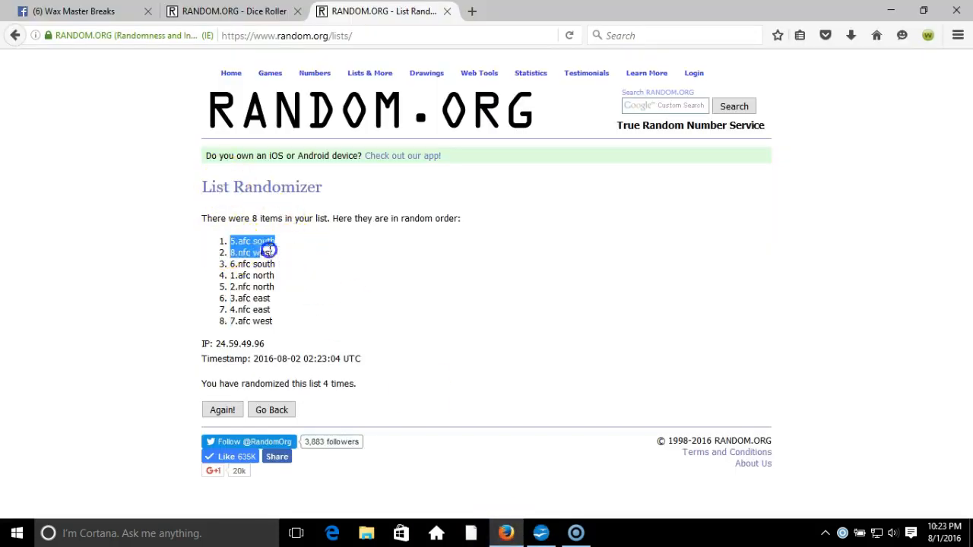
- Copy the eight shuffled divisions and return to the OpenOffice 4.1.1 window
right_click(262, 309)
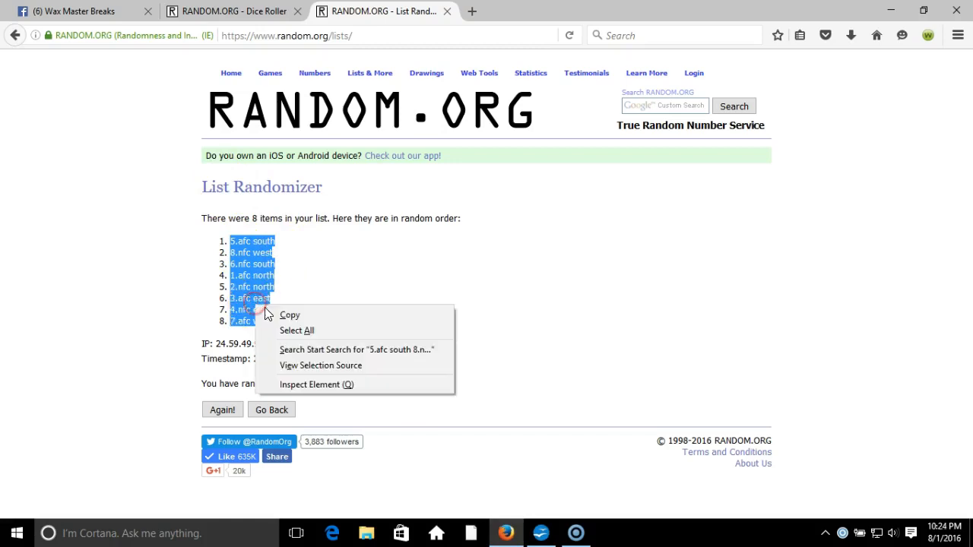
left_click(401, 478)
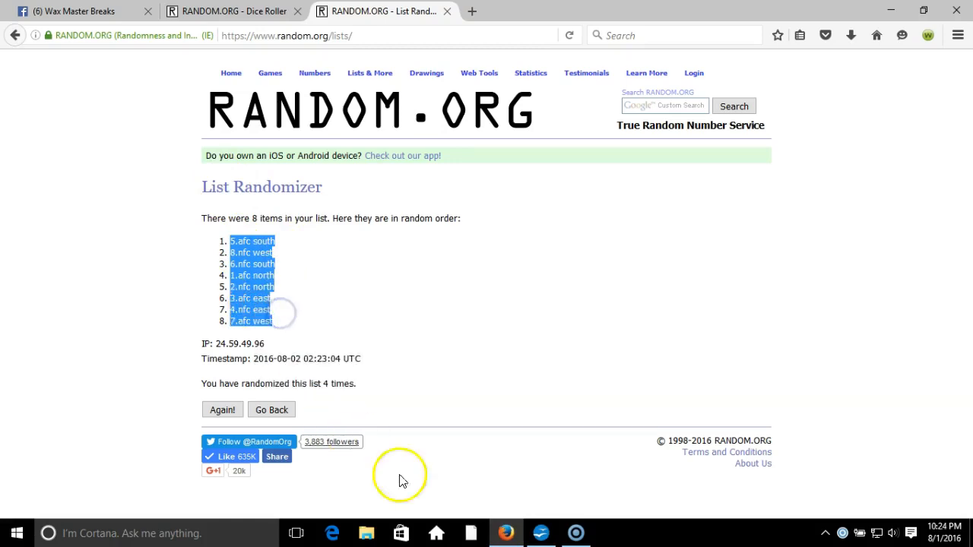
right_click(540, 532)
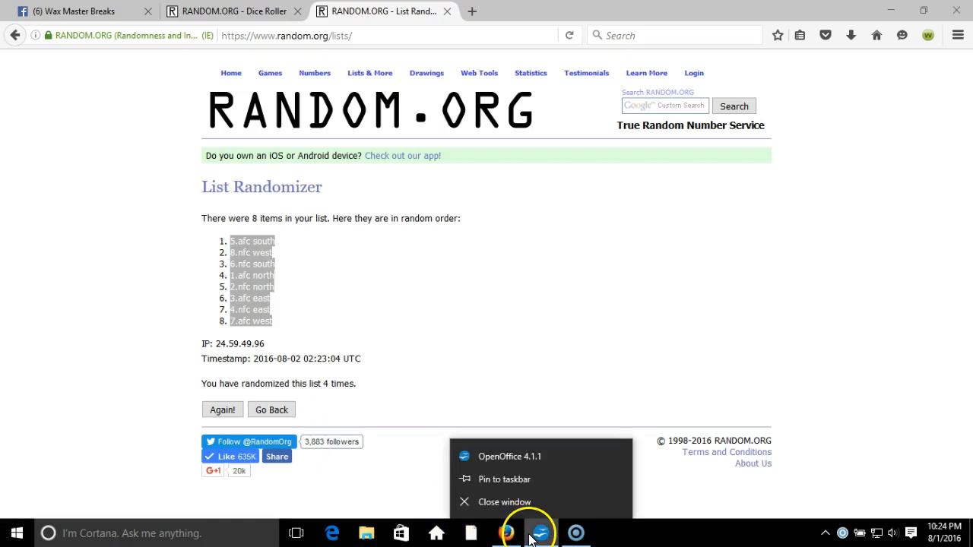
mouse_move(516, 456)
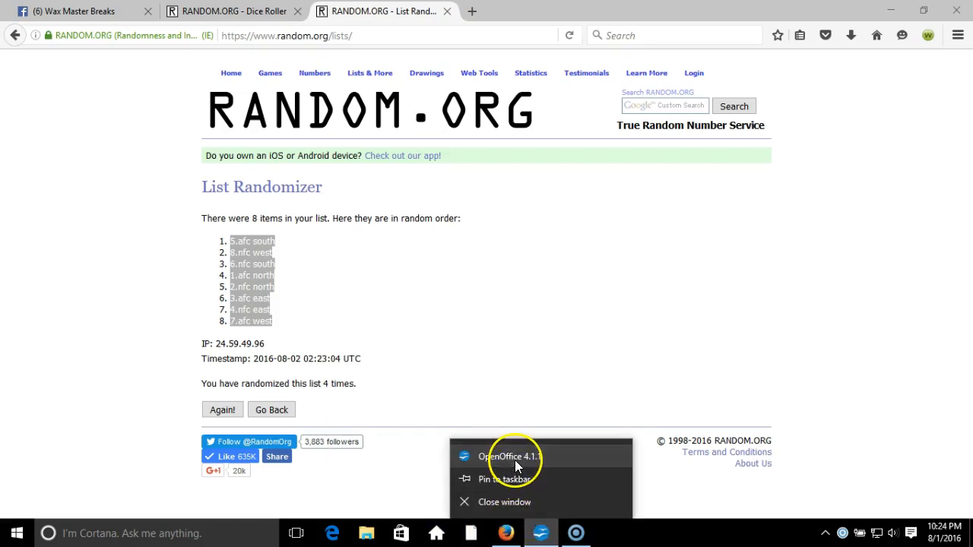
left_click(541, 532)
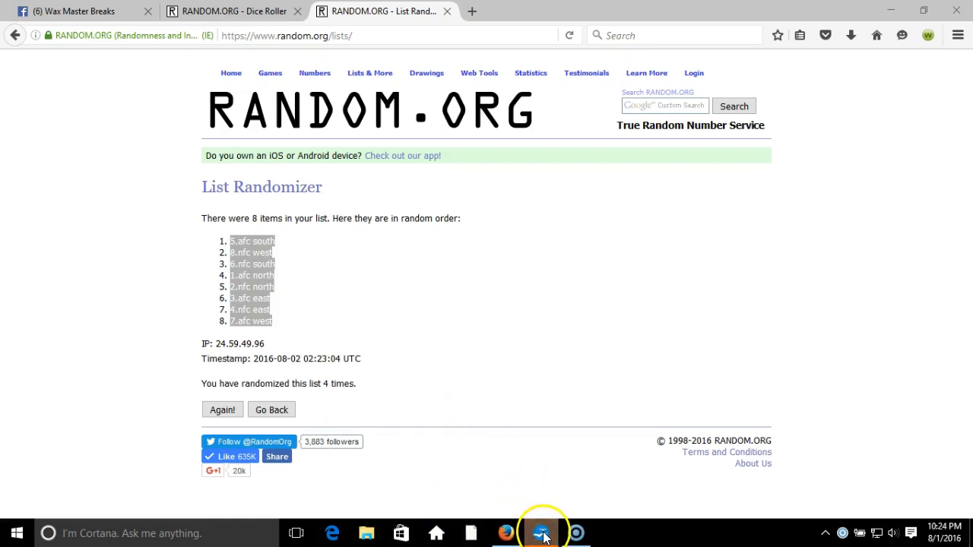